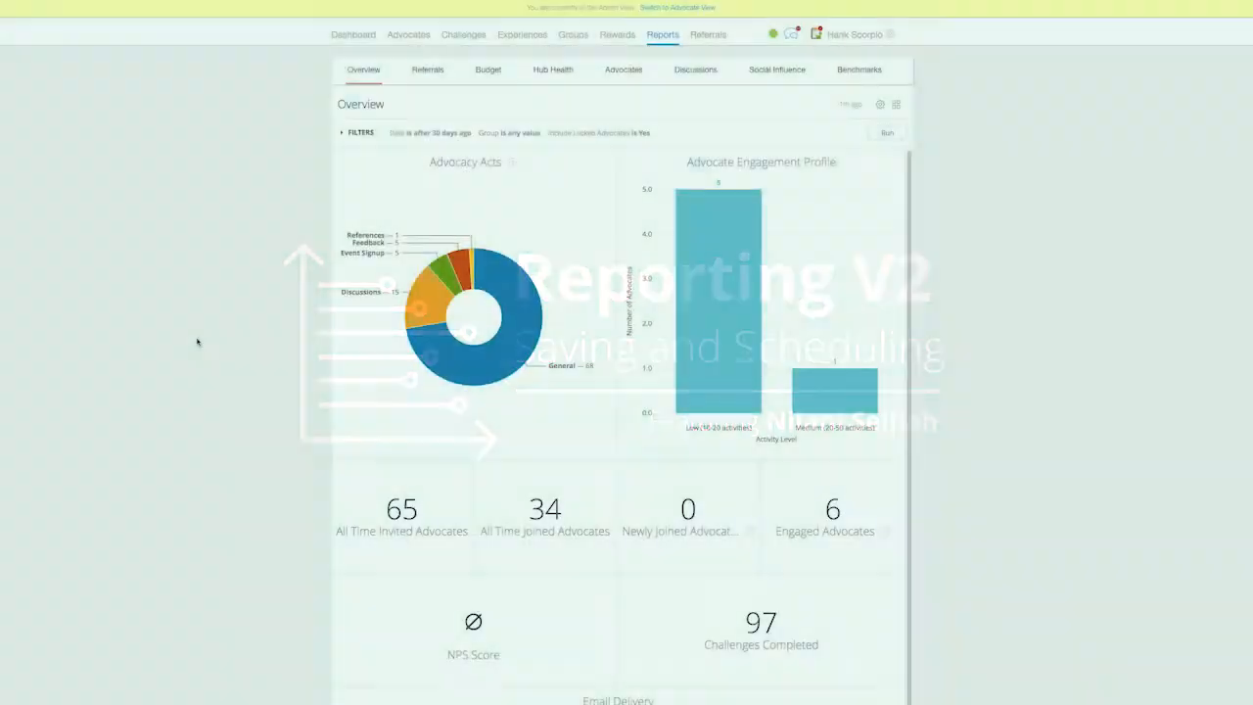
Browse the Hub Health, Advocates and Referrals reports, returning to Overview
click(553, 70)
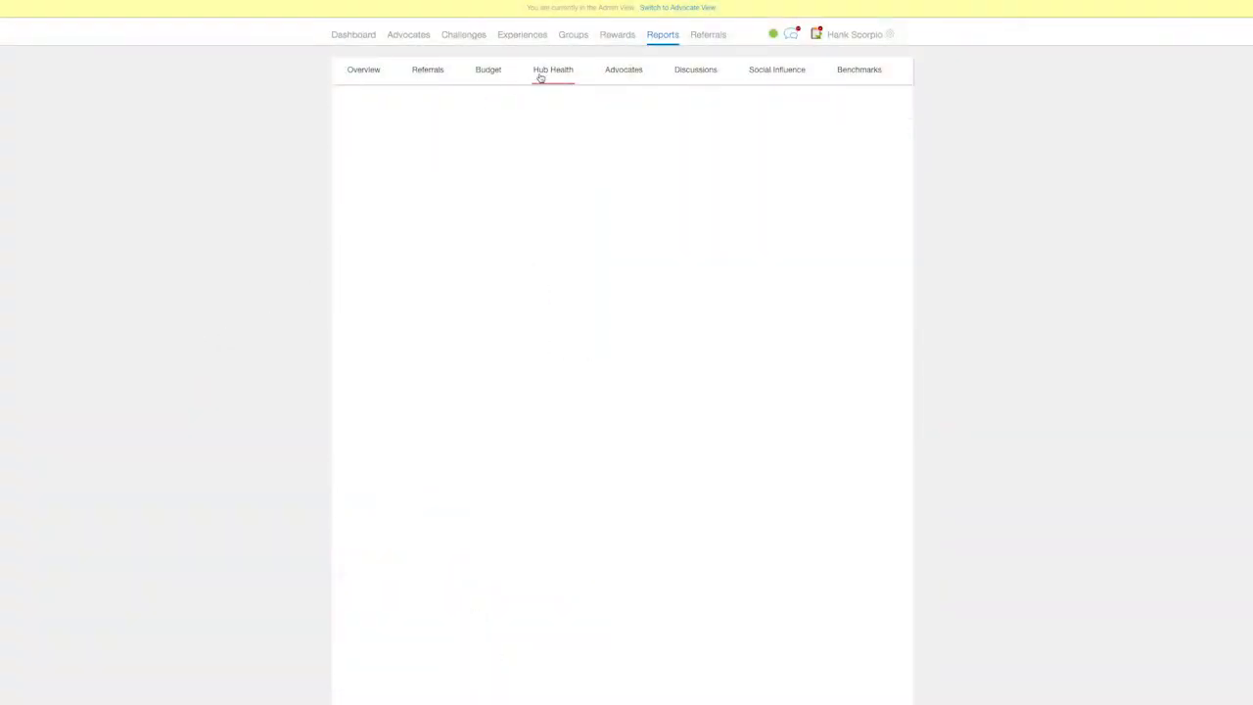
click(553, 70)
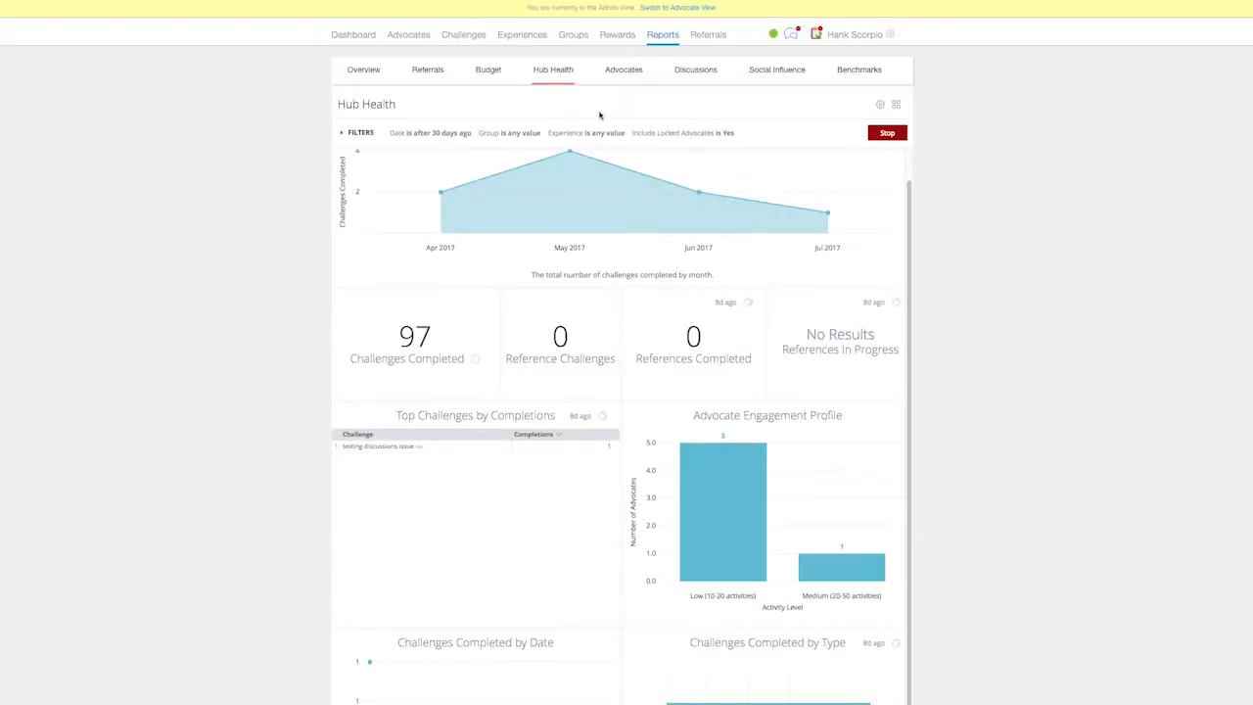
click(623, 69)
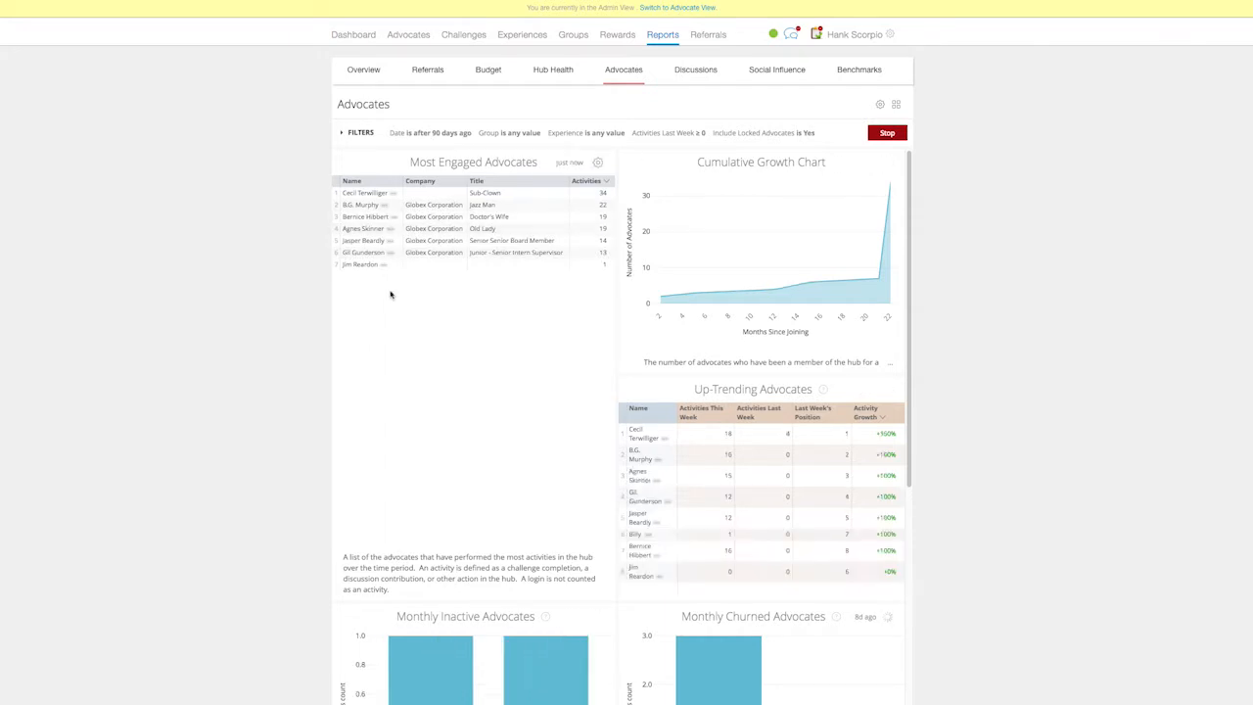
click(363, 70)
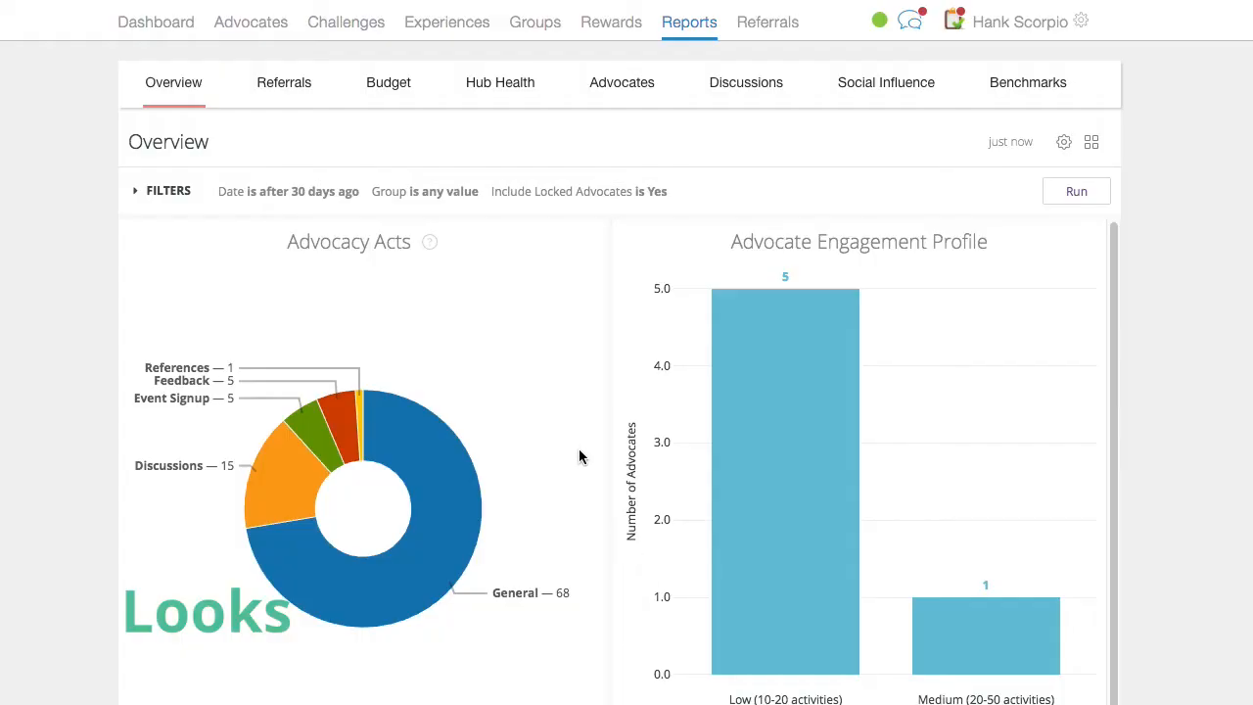
mouse_move(364, 260)
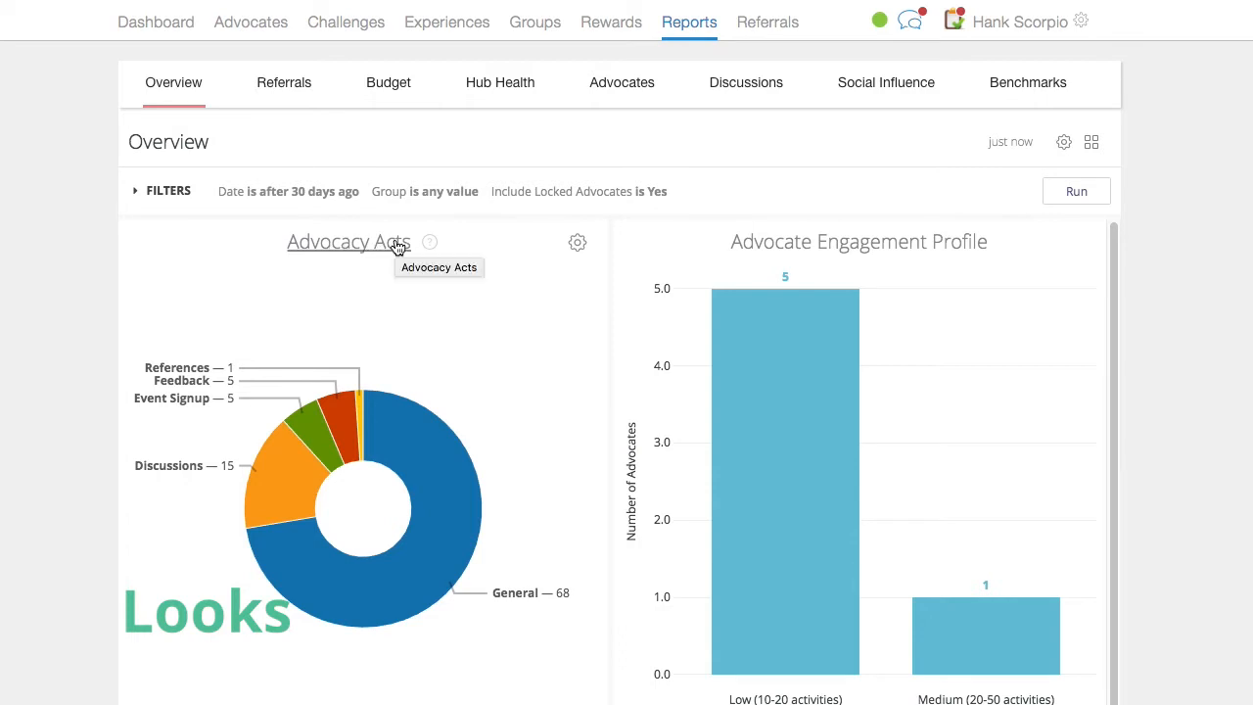
mouse_move(302, 155)
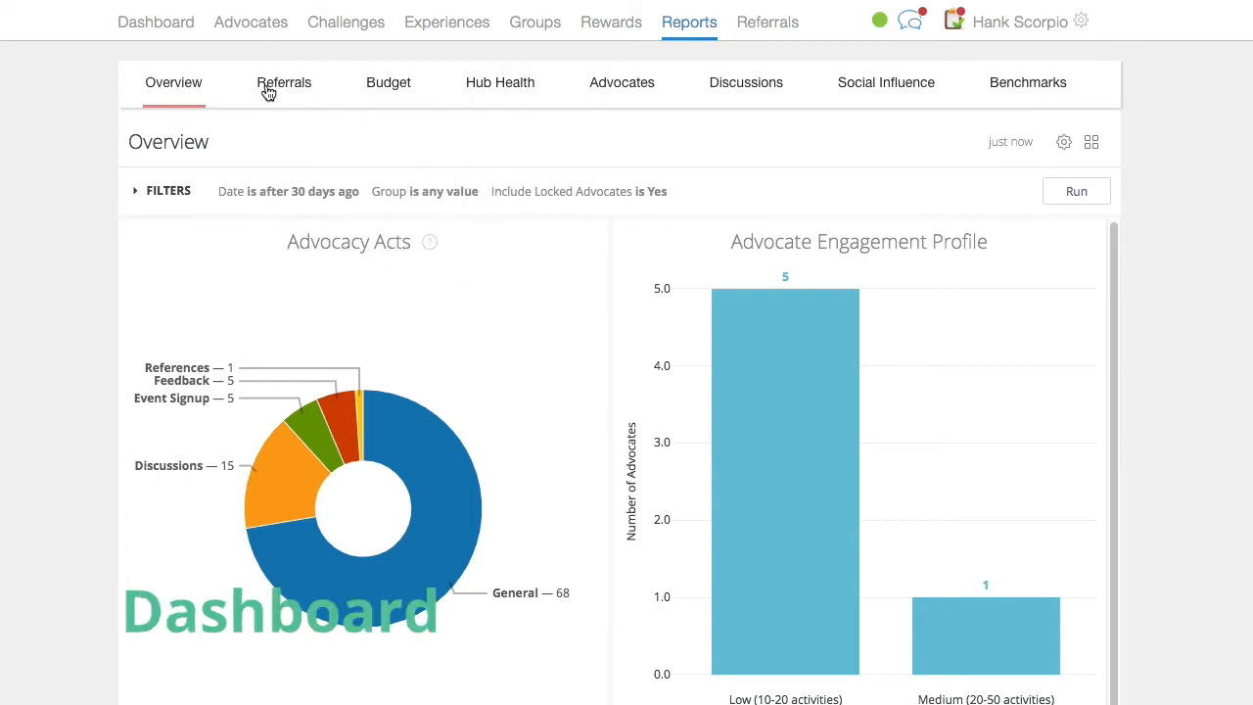
click(284, 82)
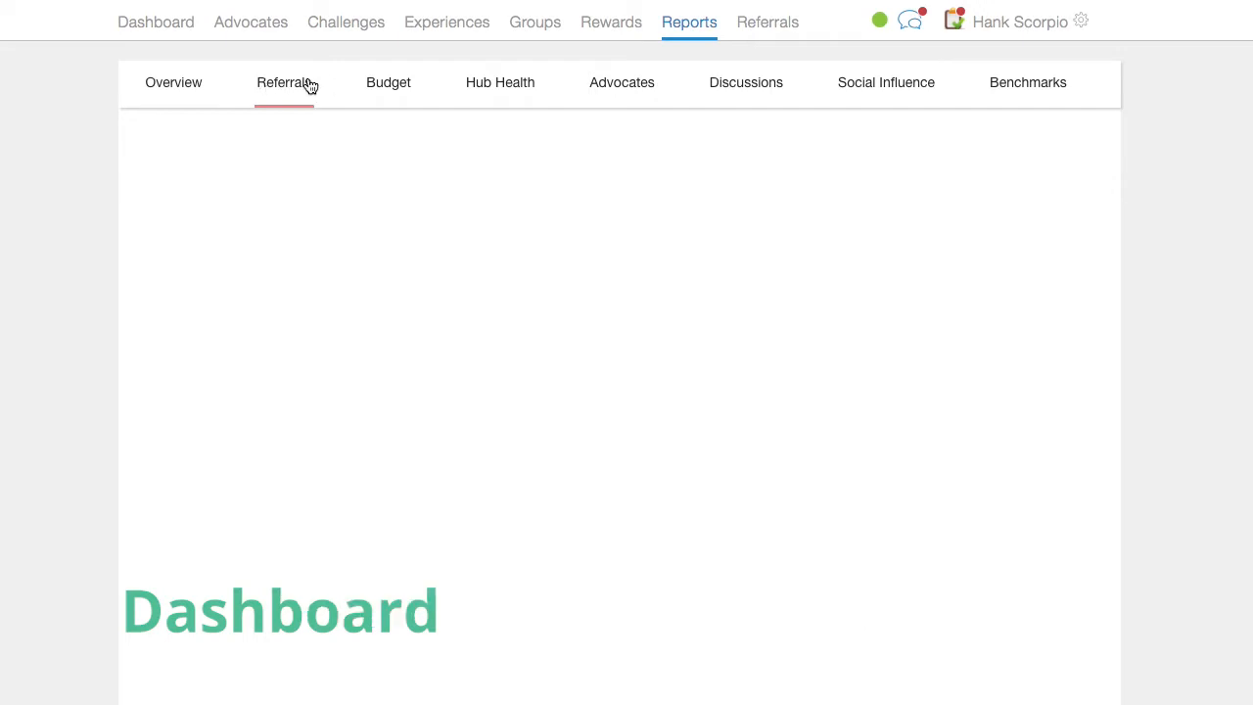
click(283, 83)
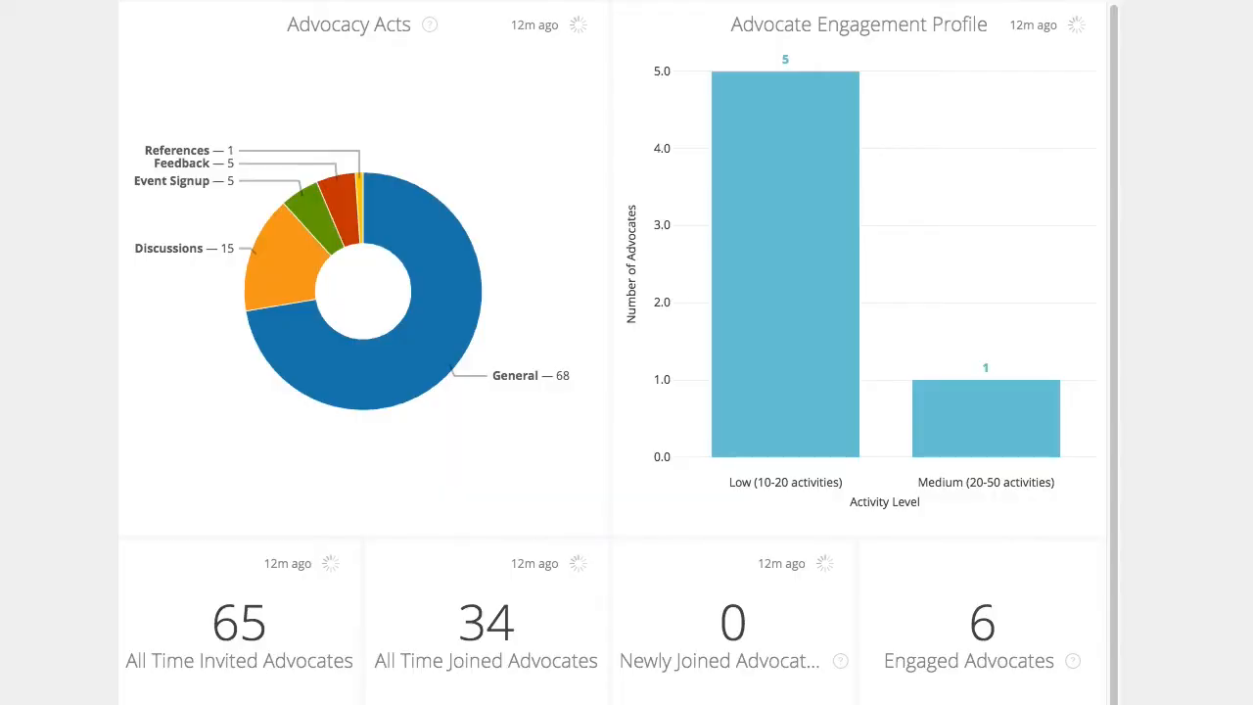
Explore the Advocacy Acts pie with its filters shown and start Save & Add to Dashboard
click(579, 25)
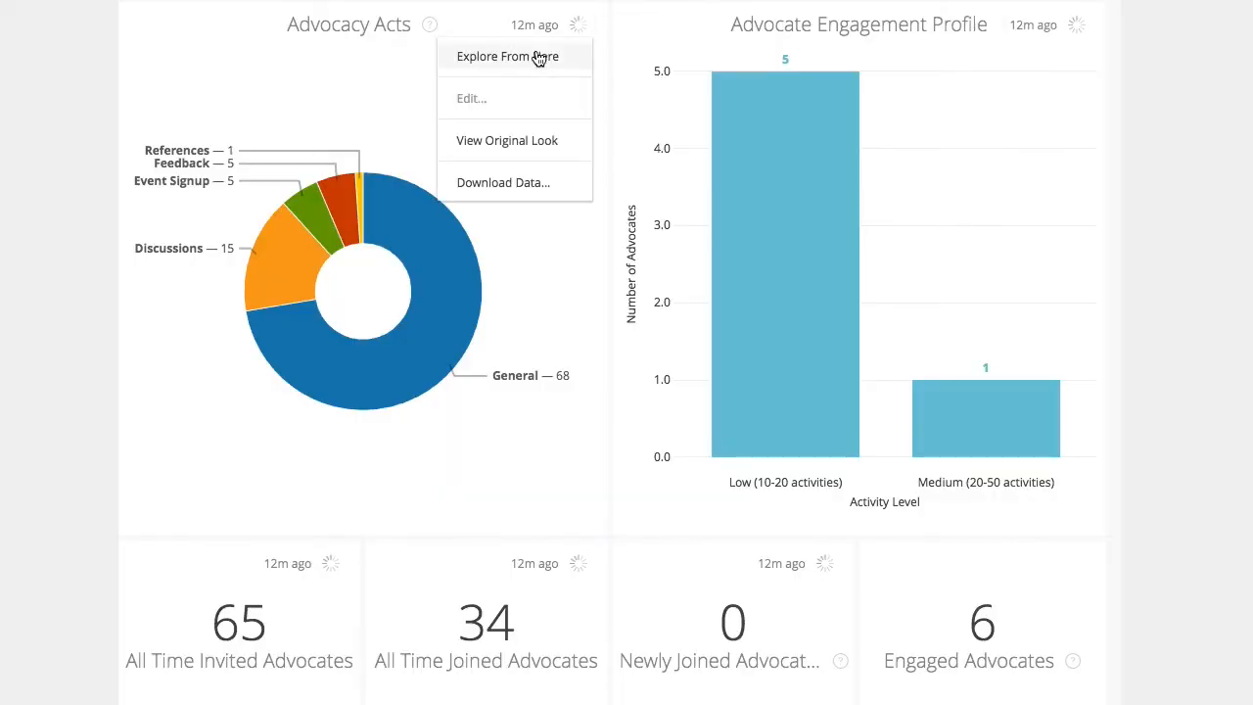
click(507, 56)
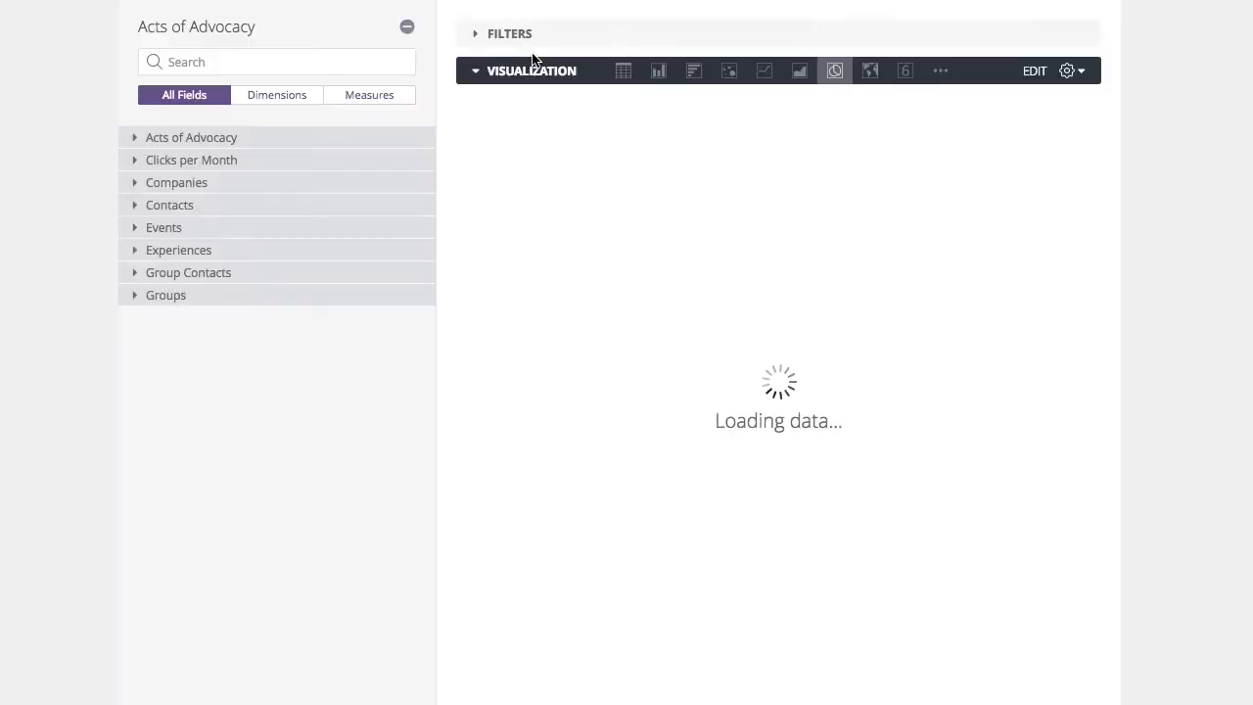
click(476, 33)
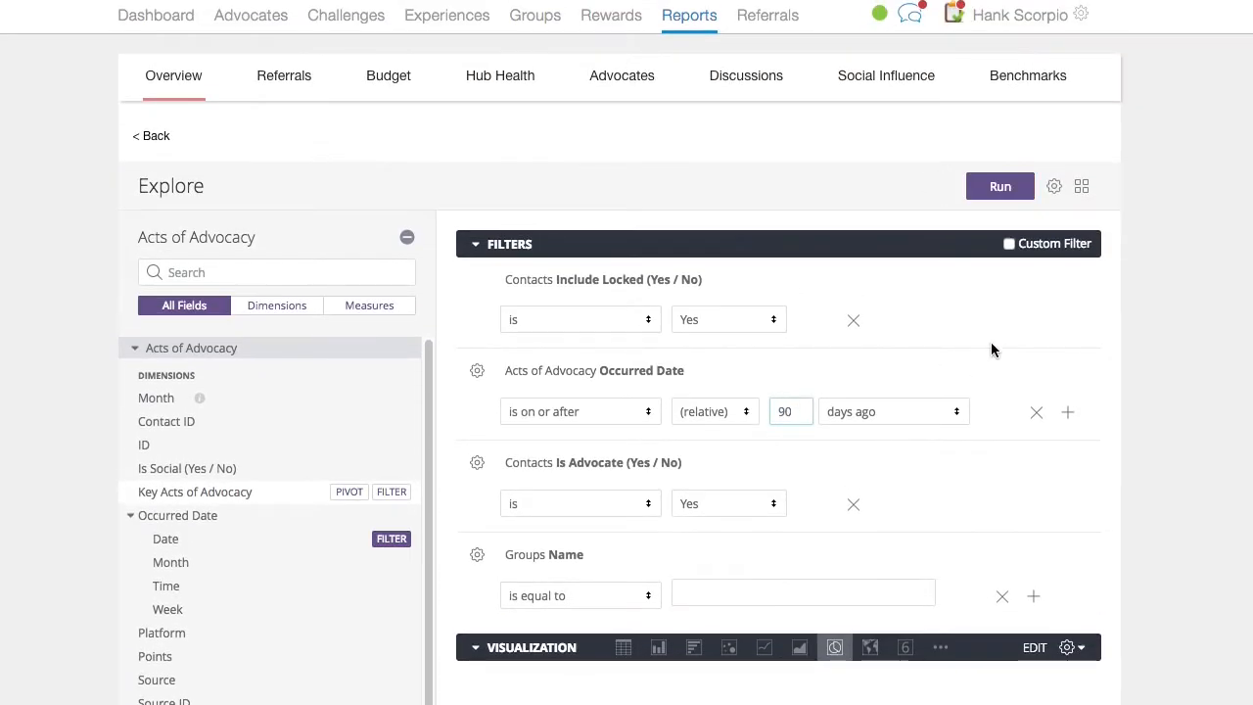
click(1055, 186)
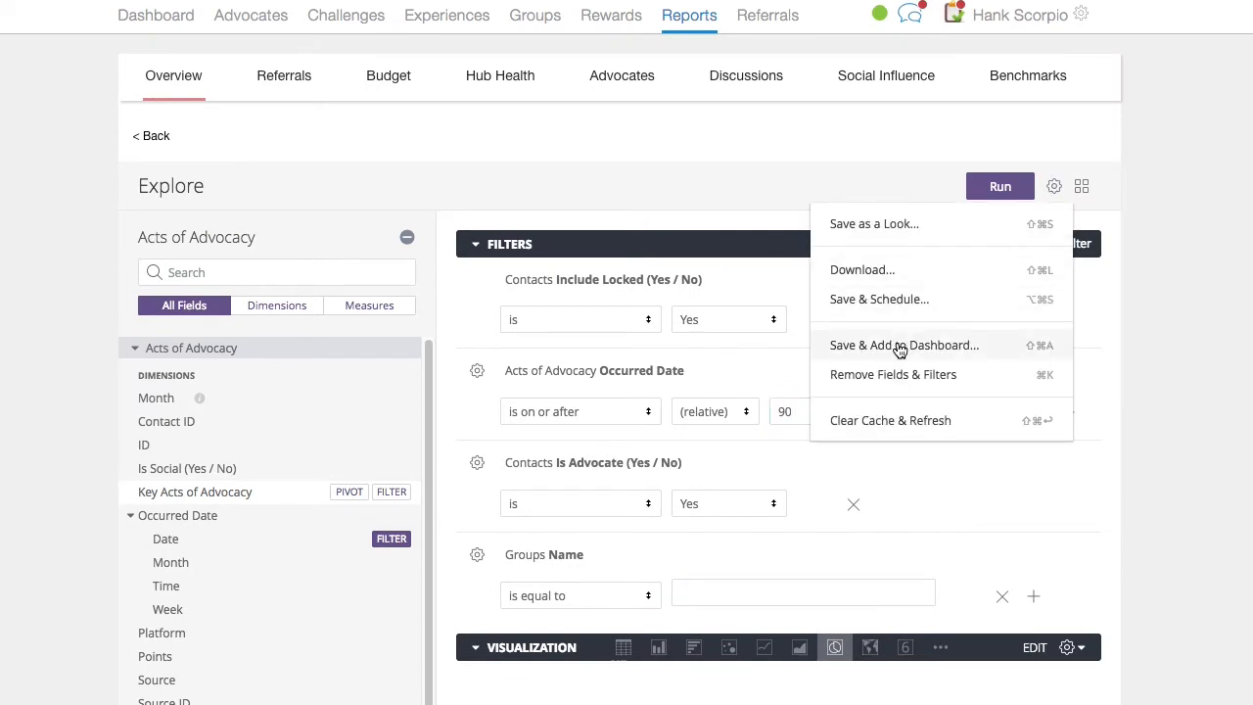
click(903, 345)
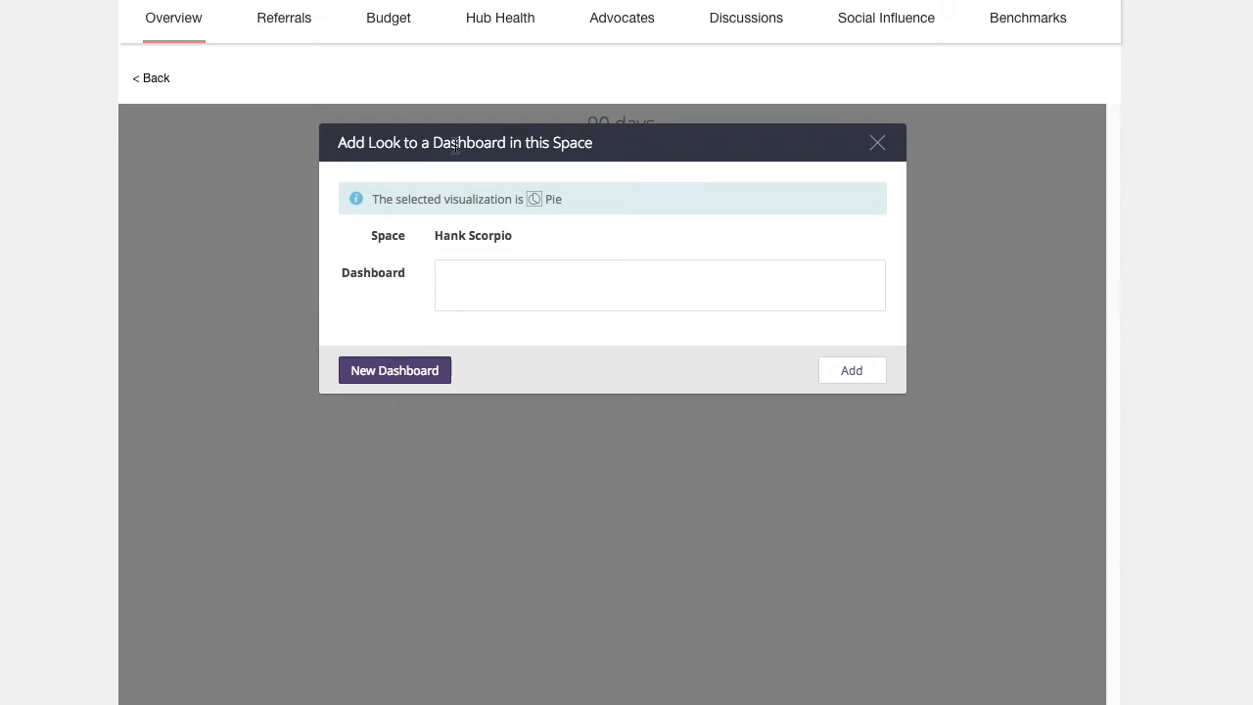
mouse_move(463, 275)
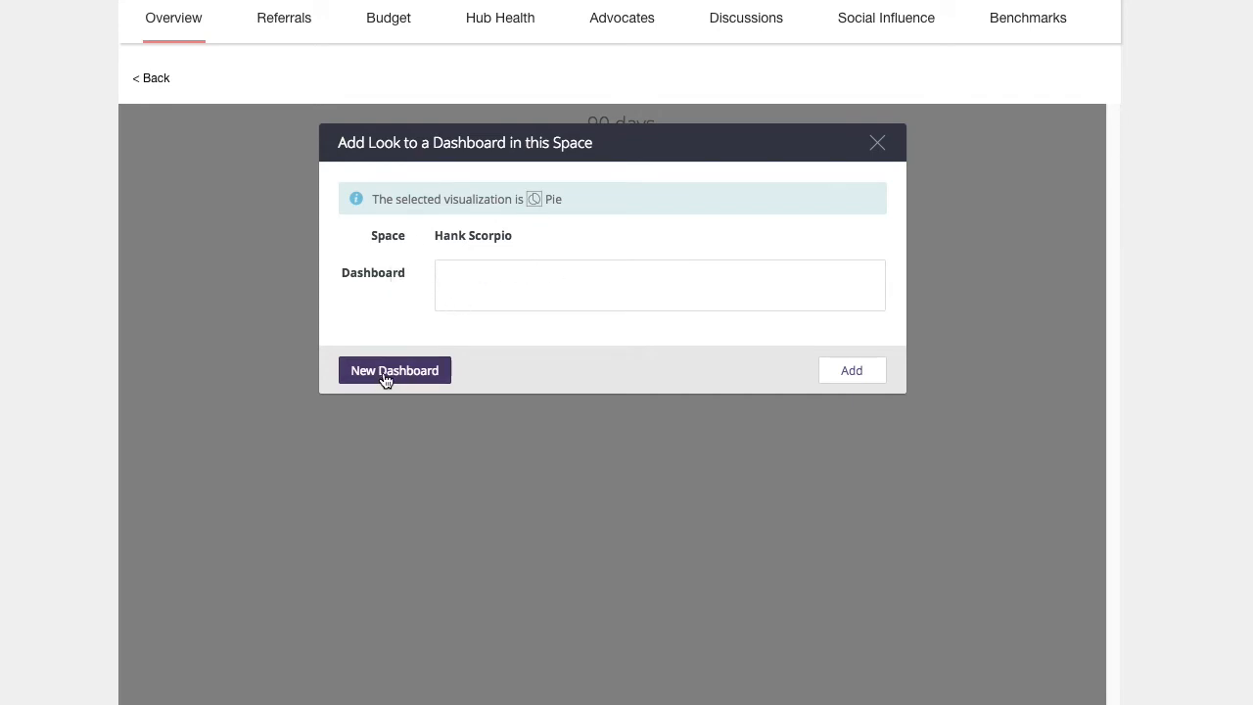
Add the '90 days' look to a newly created Custom Dashboard
click(393, 370)
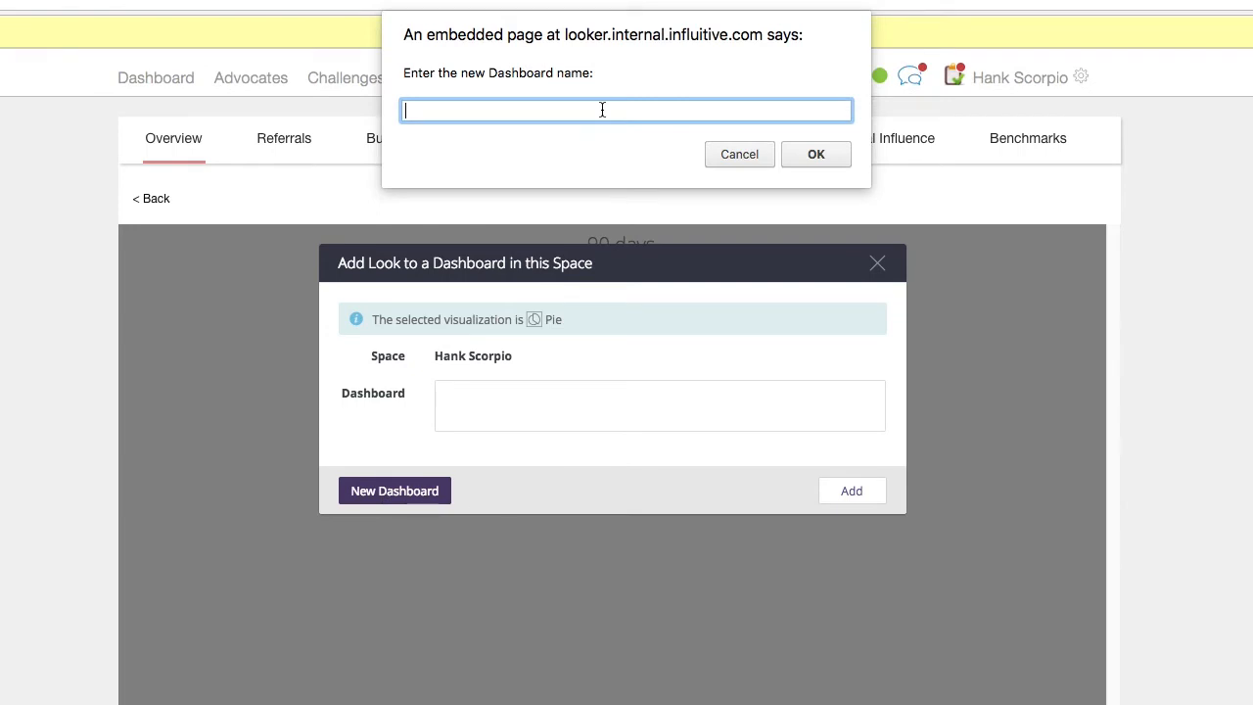
click(739, 154)
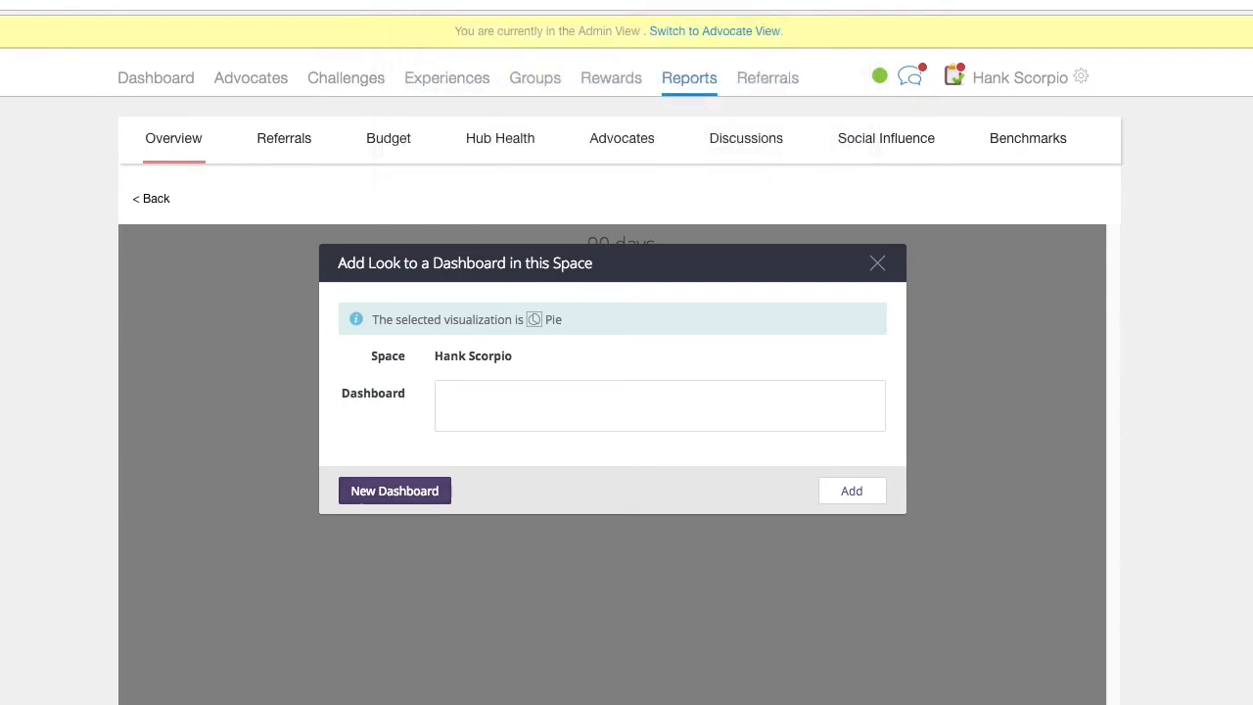
click(659, 406)
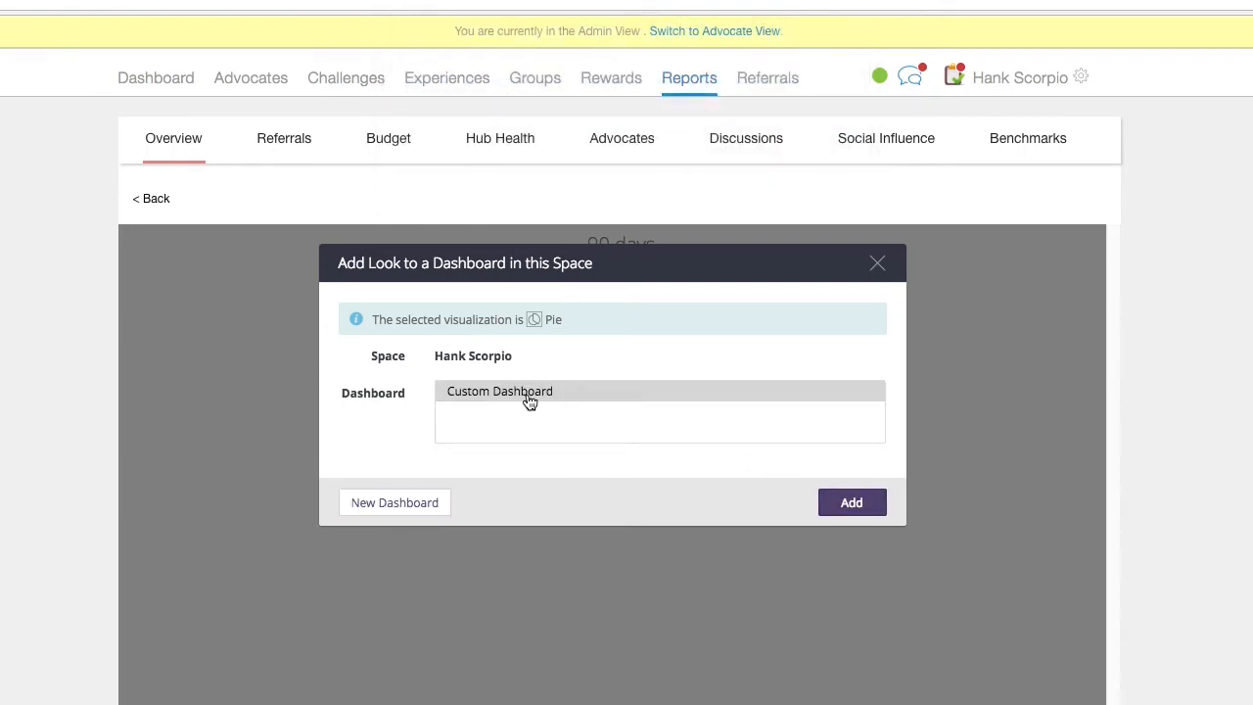
click(851, 502)
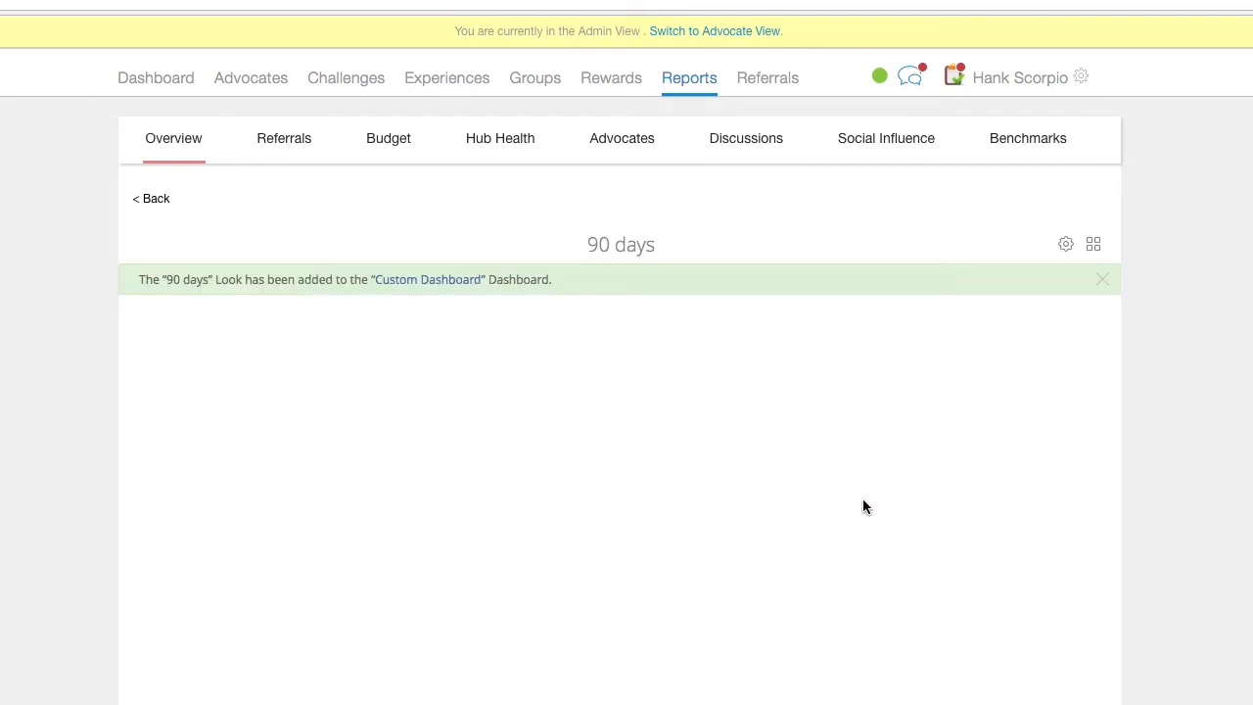
scroll(down, 3)
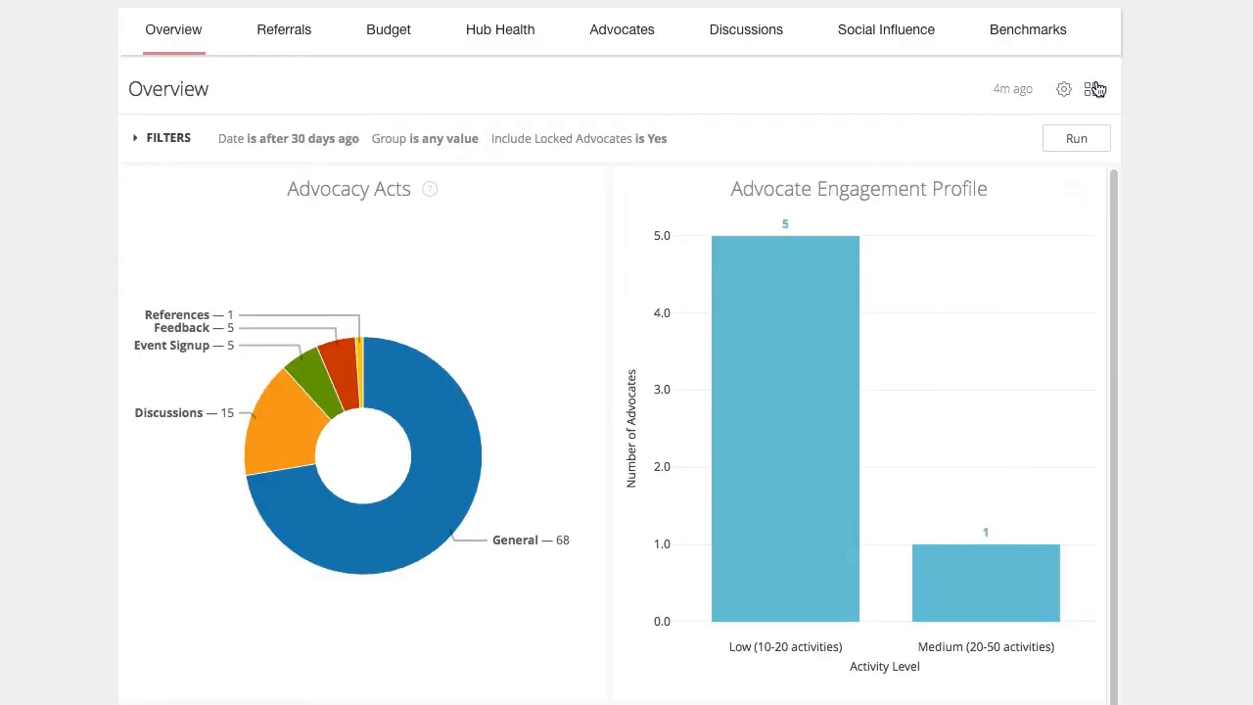
Open Custom Dashboard #1 from the saved dashboards list and enter edit mode
click(1091, 89)
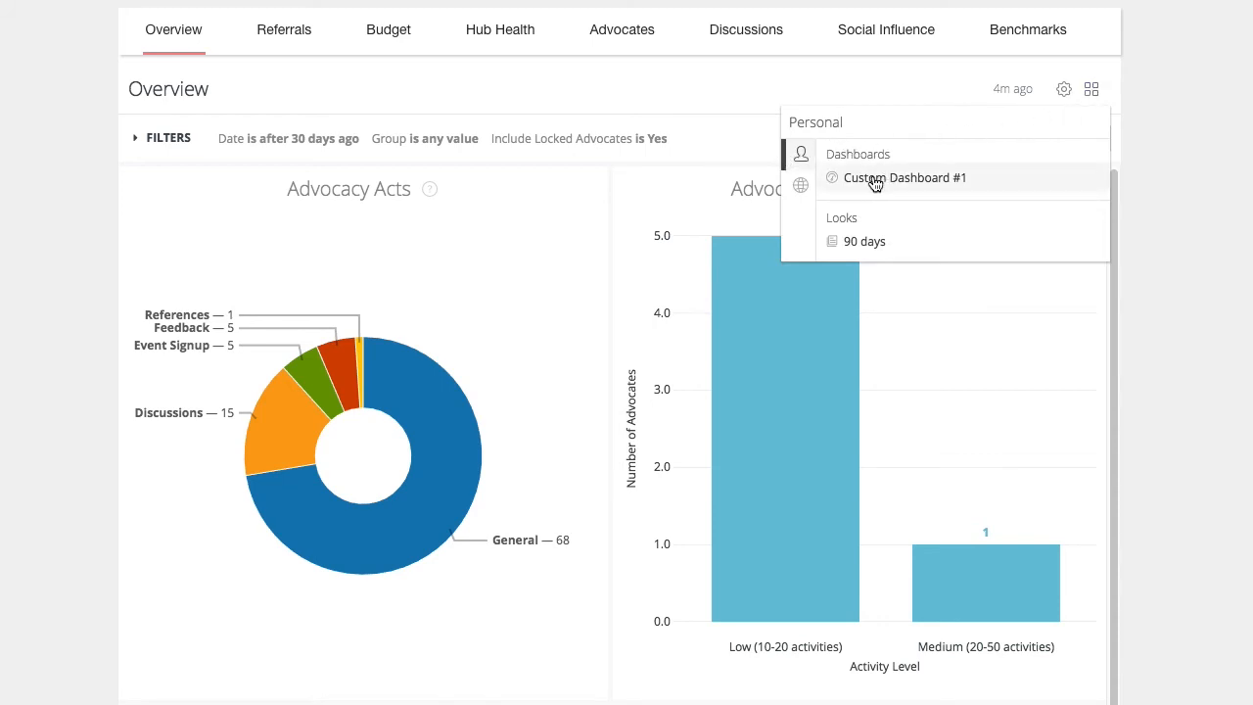
click(903, 177)
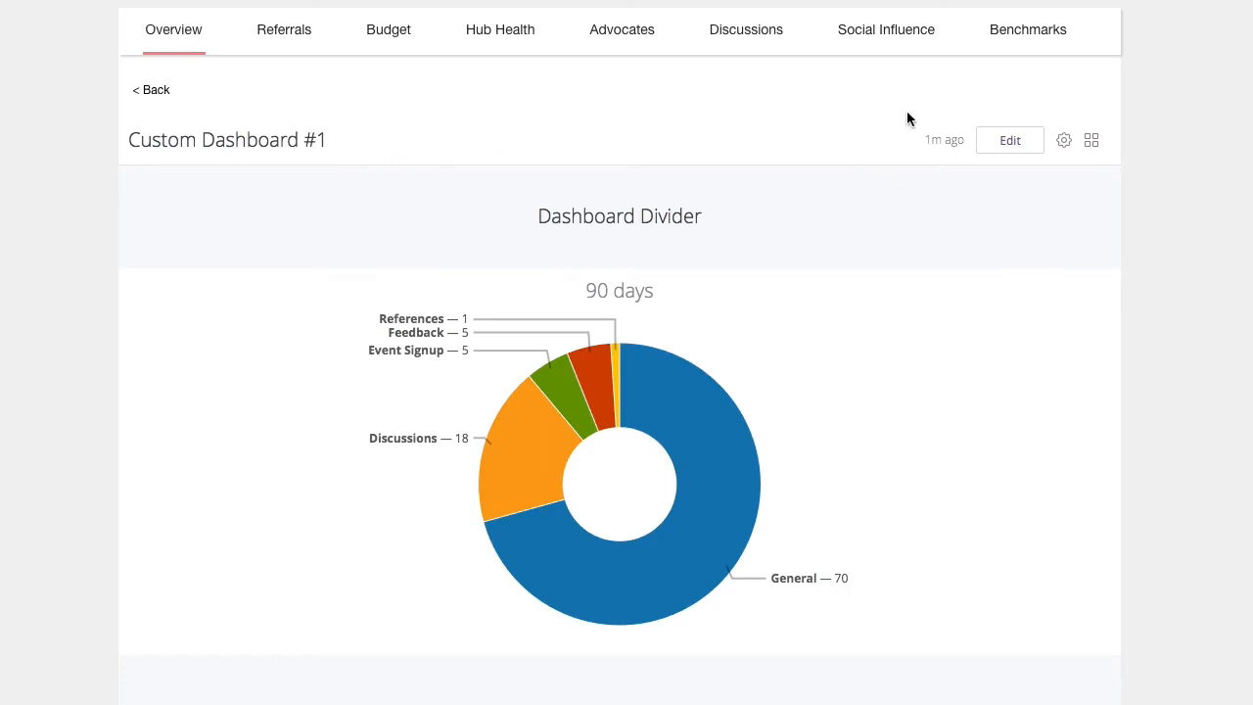
click(1010, 140)
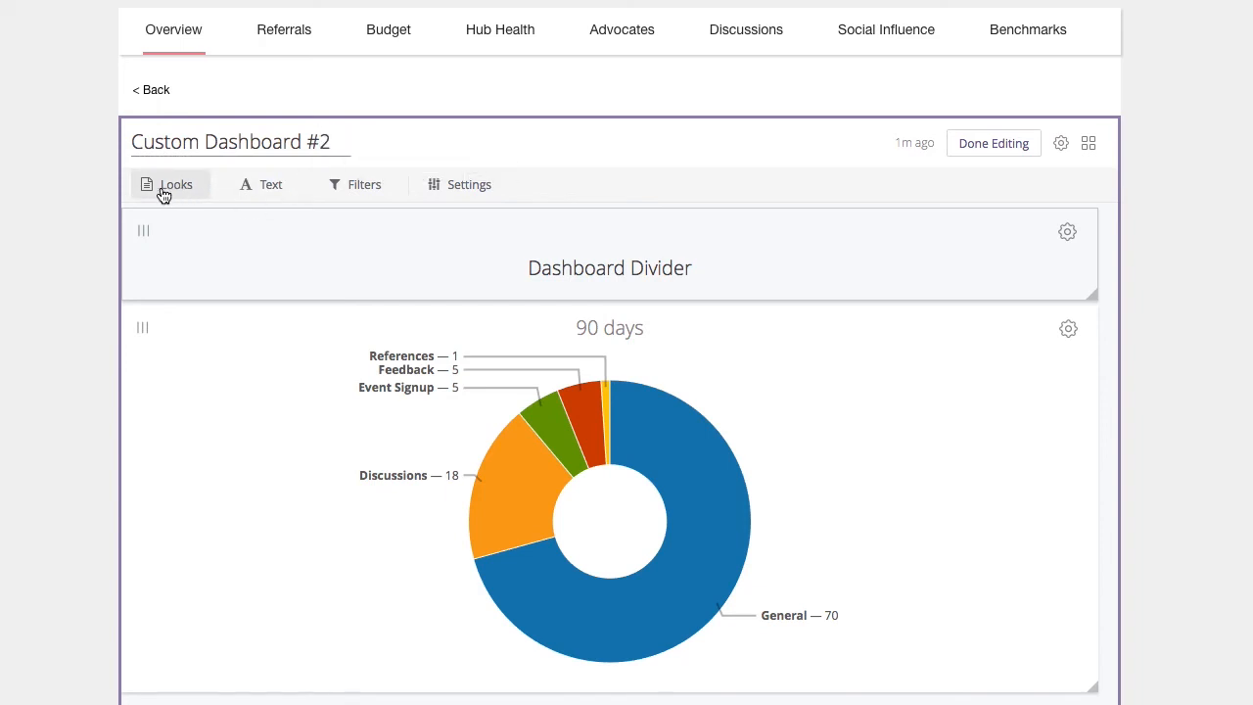
mouse_move(423, 254)
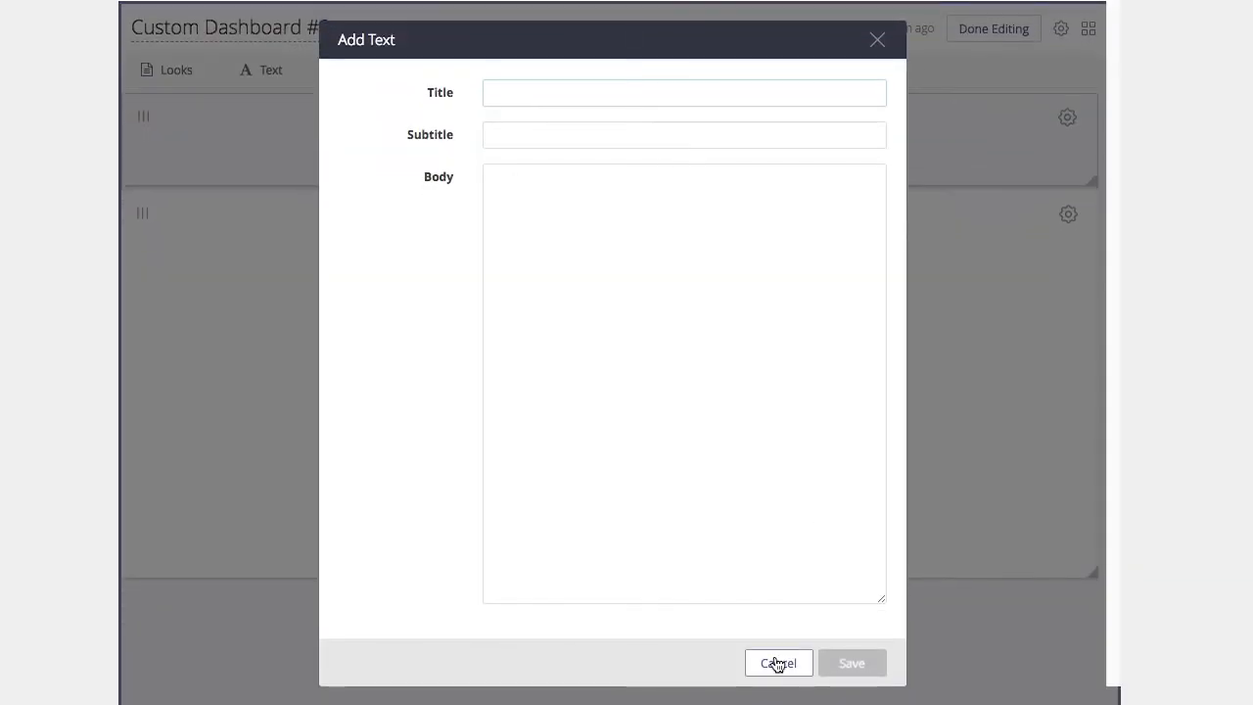
Discard the empty text block, close dashboard settings unchanged, and finish editing
click(778, 663)
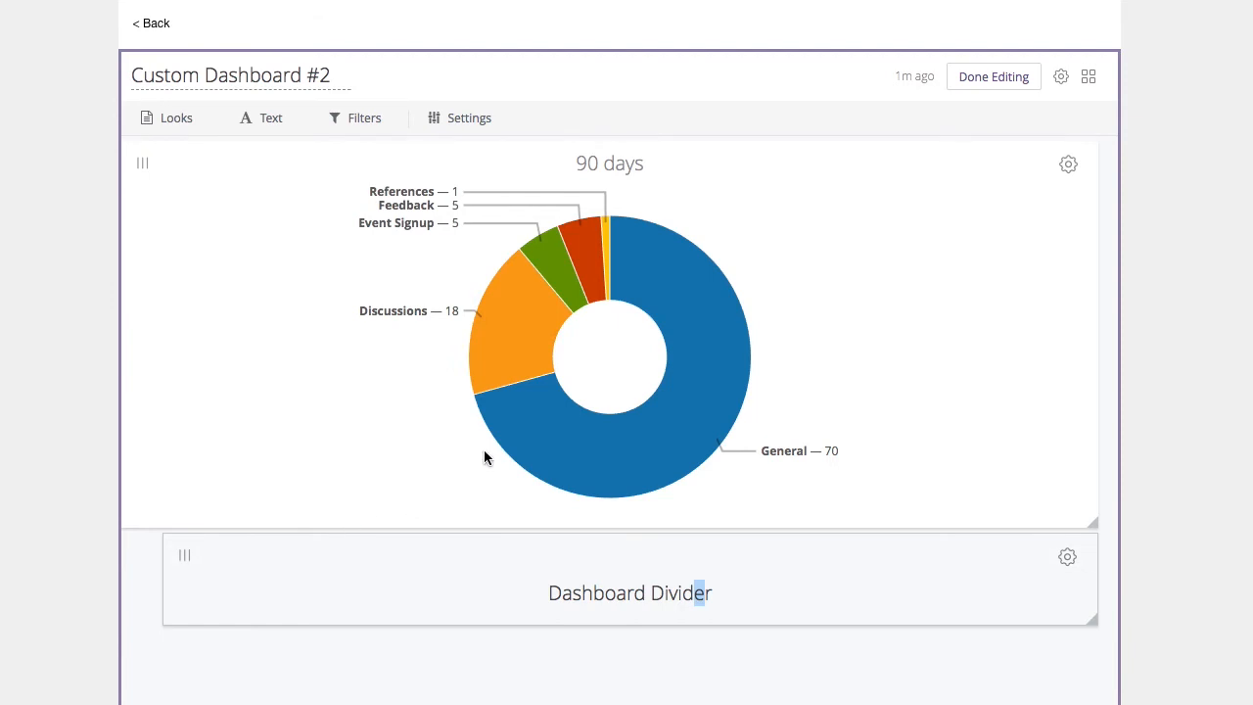
click(1060, 76)
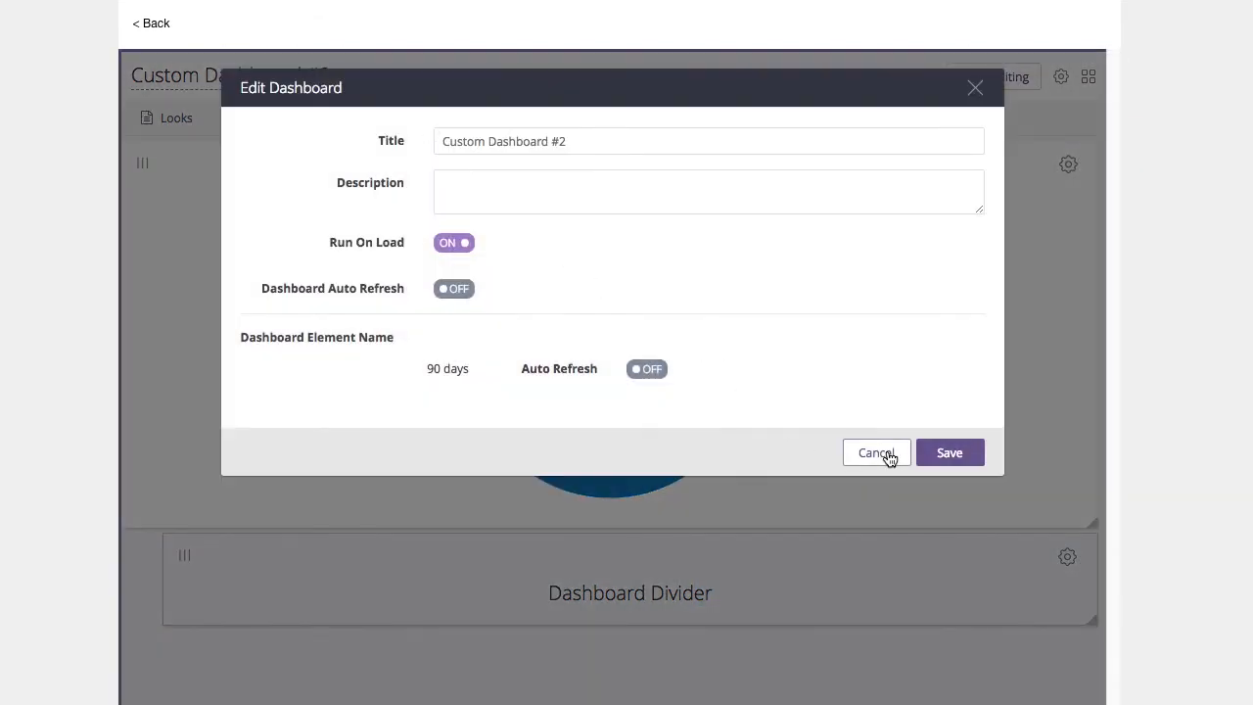
click(875, 452)
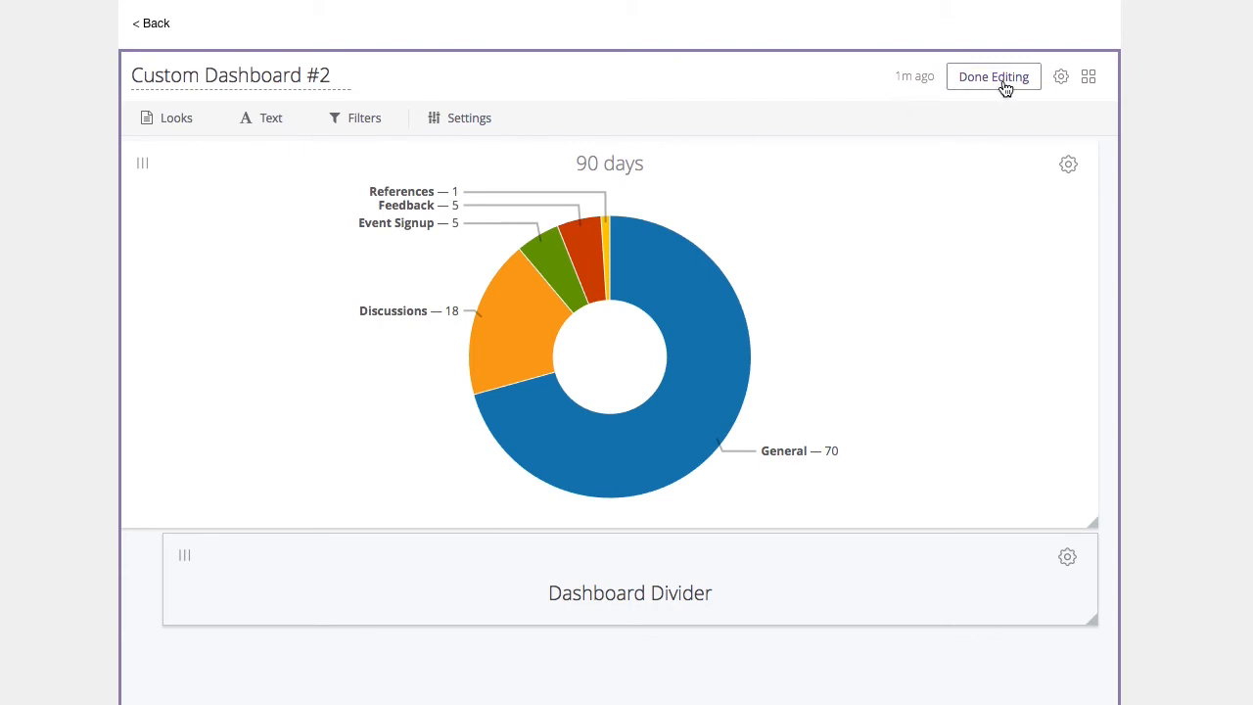
click(992, 76)
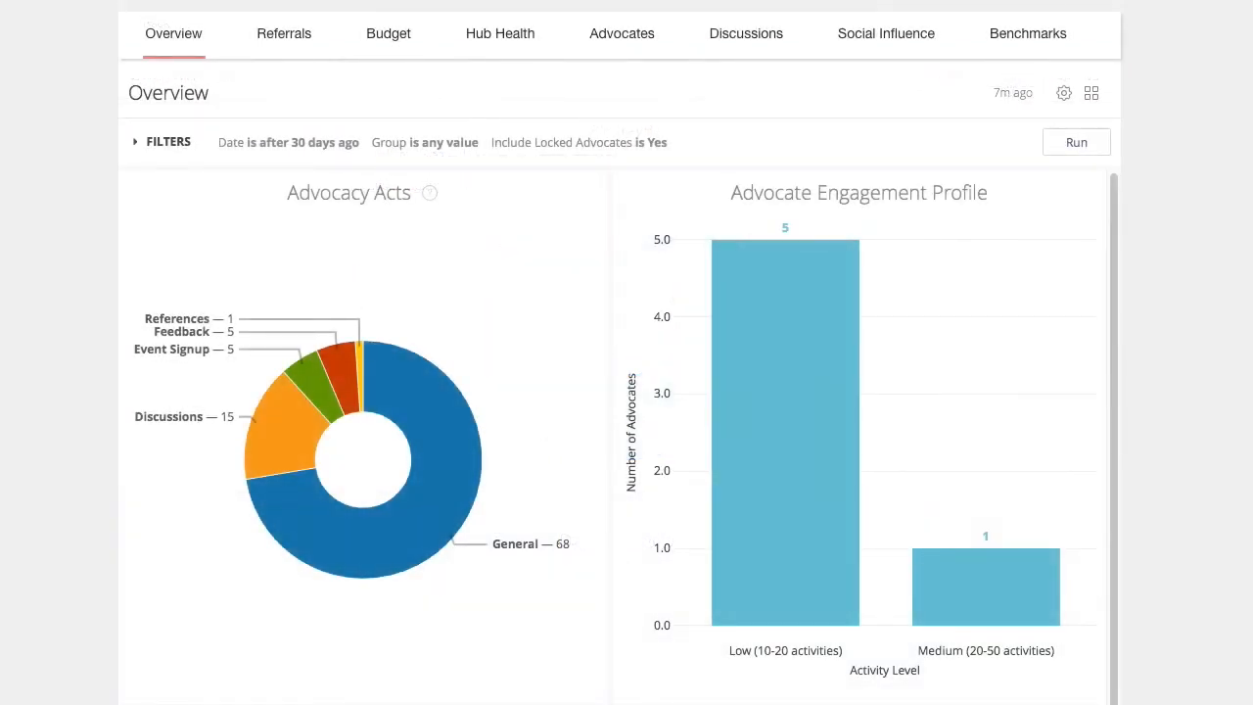
mouse_move(728, 343)
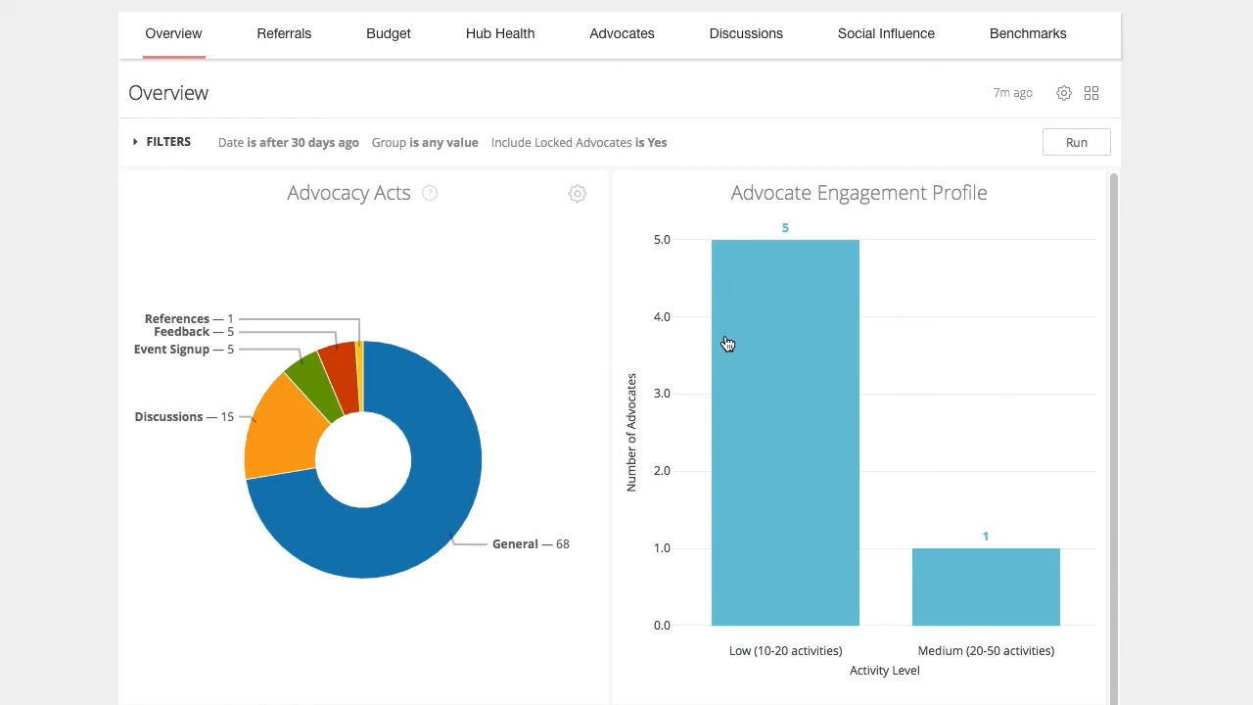
mouse_move(578, 206)
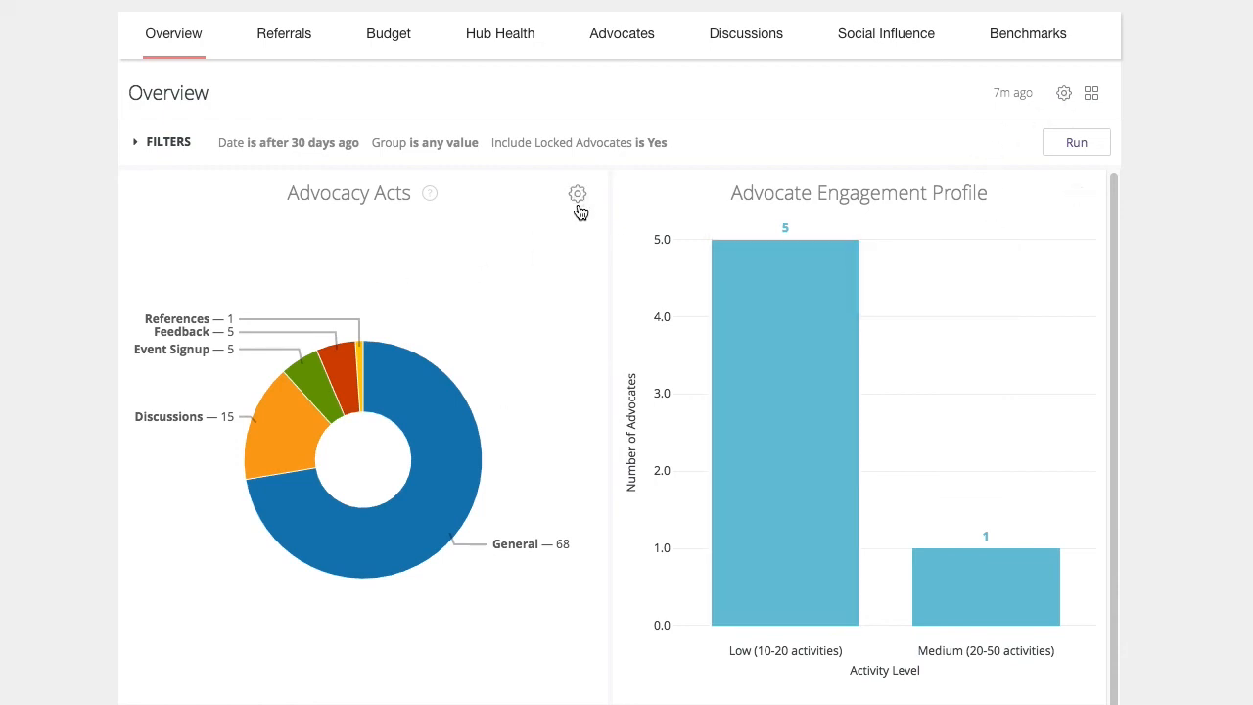
Choose Schedule from the Overview report's options menu
click(577, 193)
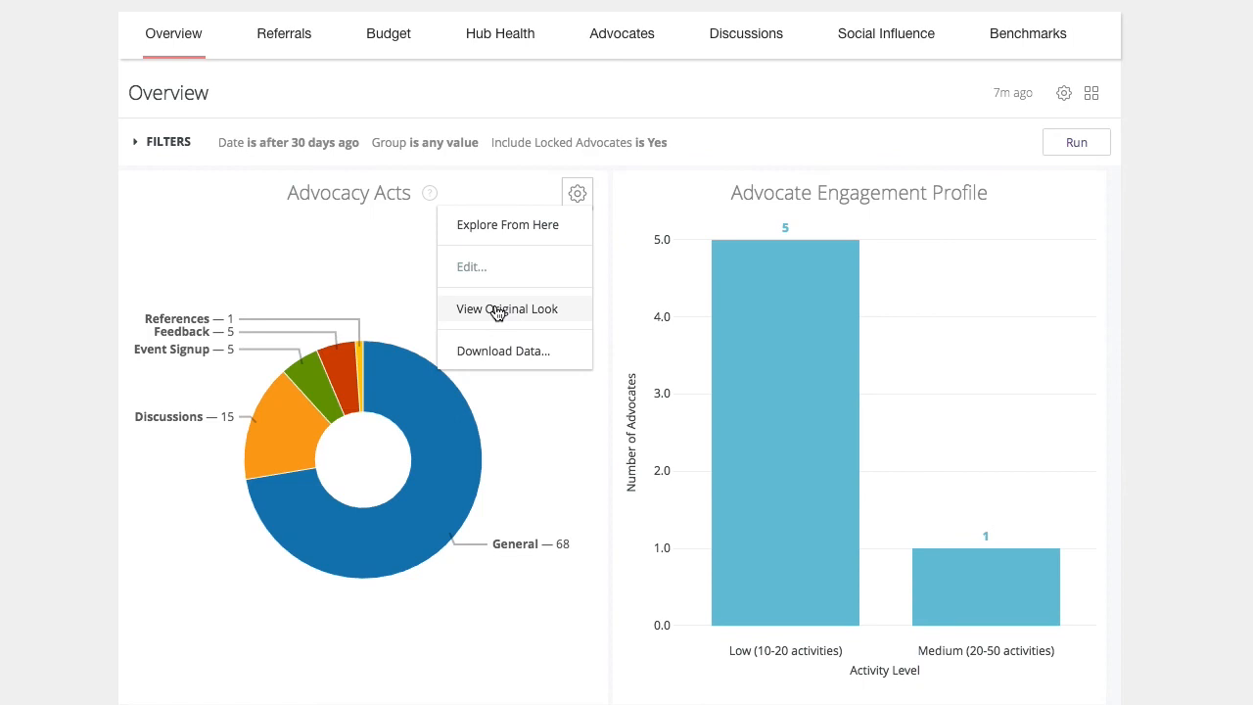
click(1063, 93)
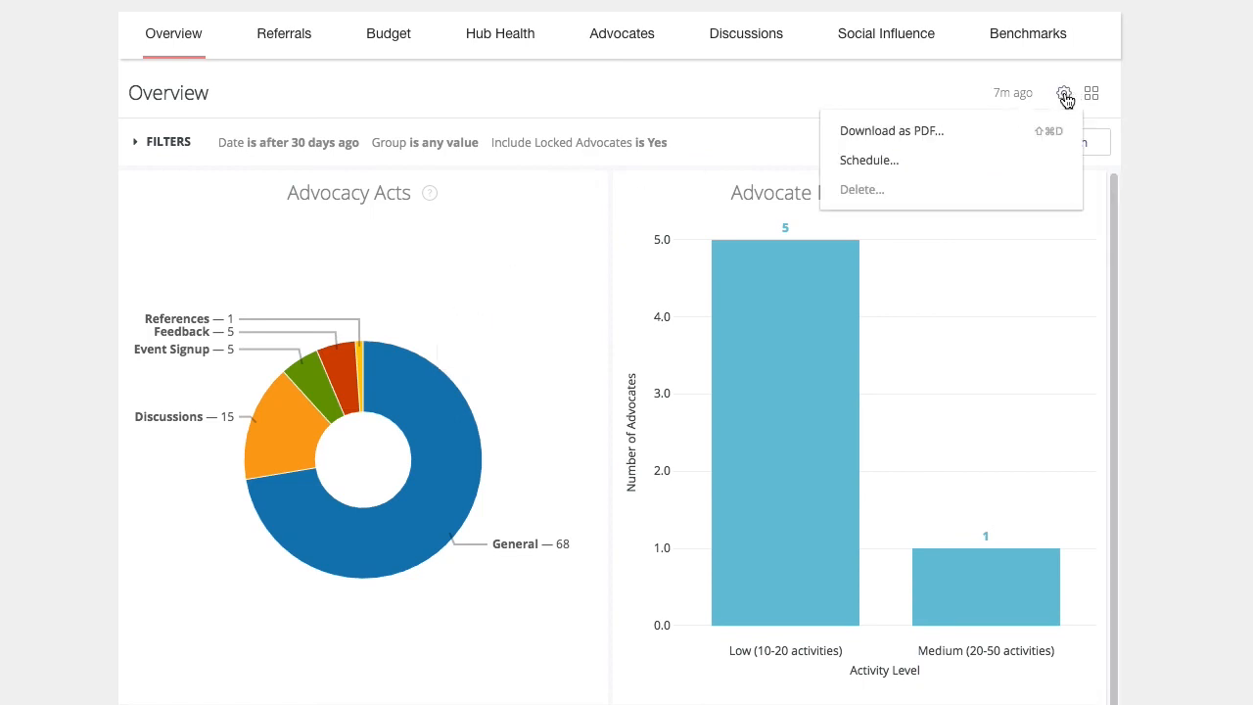
click(869, 159)
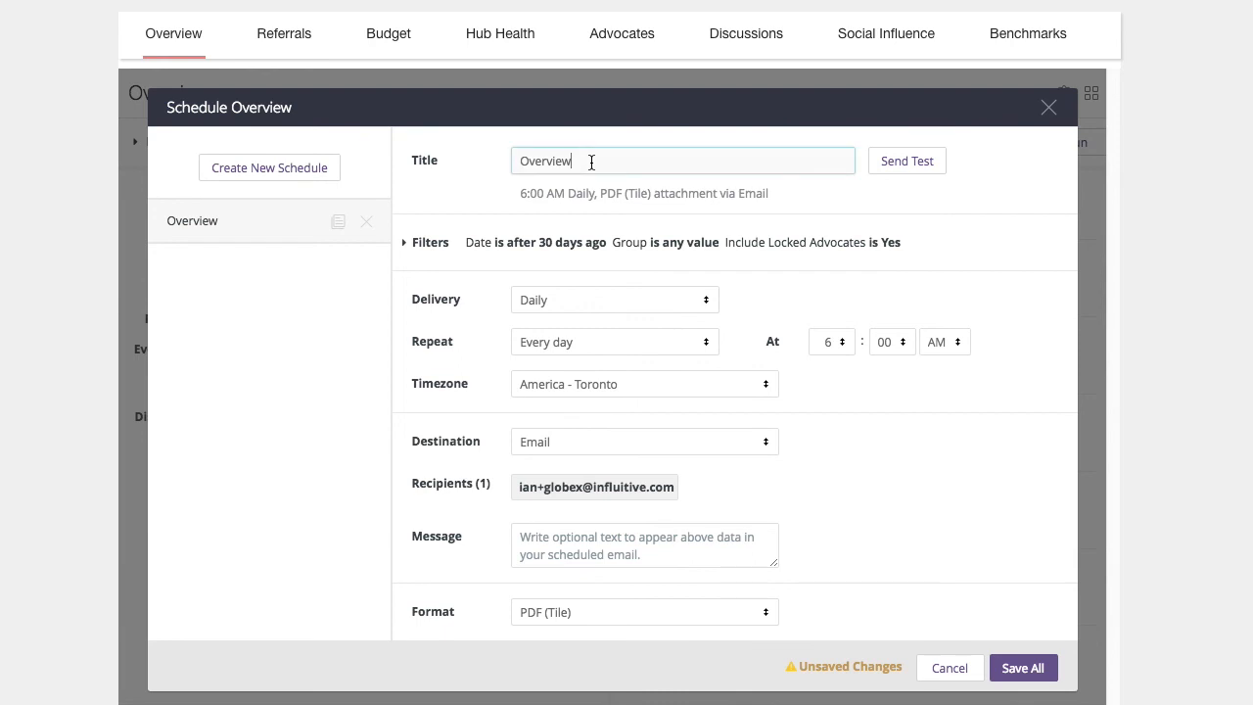
Title the schedule 'Overview report', repeat weekly on Saturday, and save
text(report)
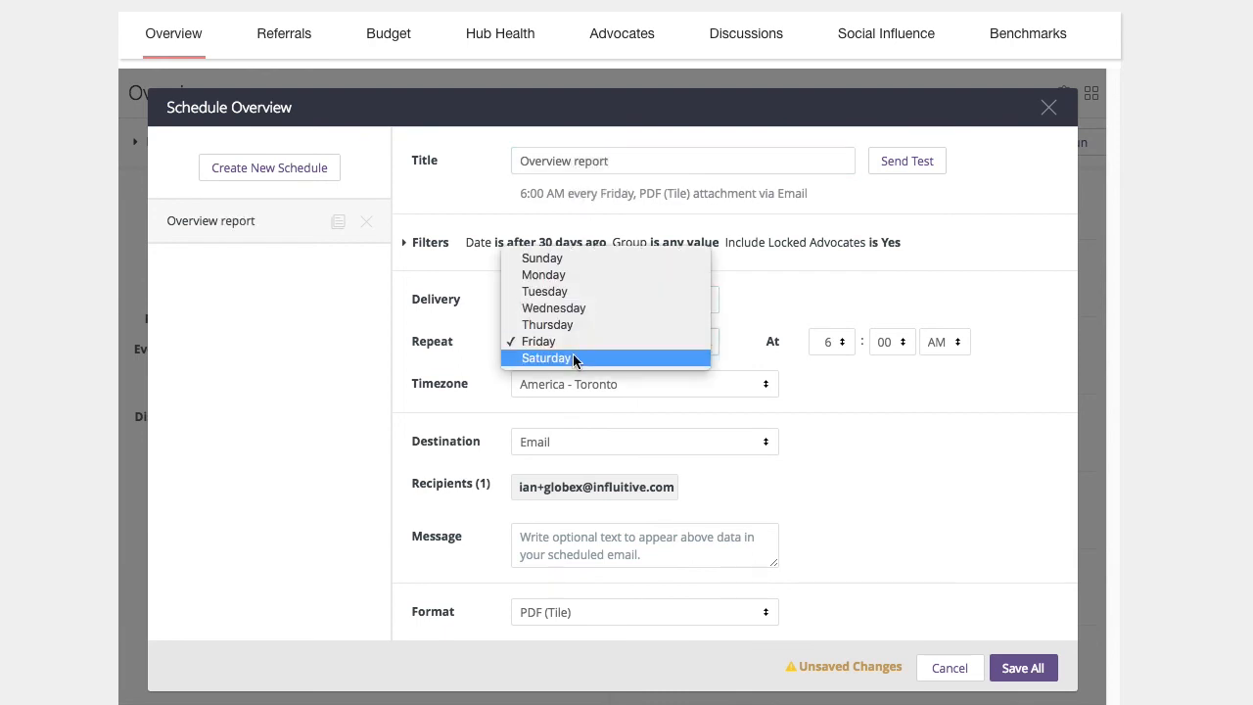
click(546, 357)
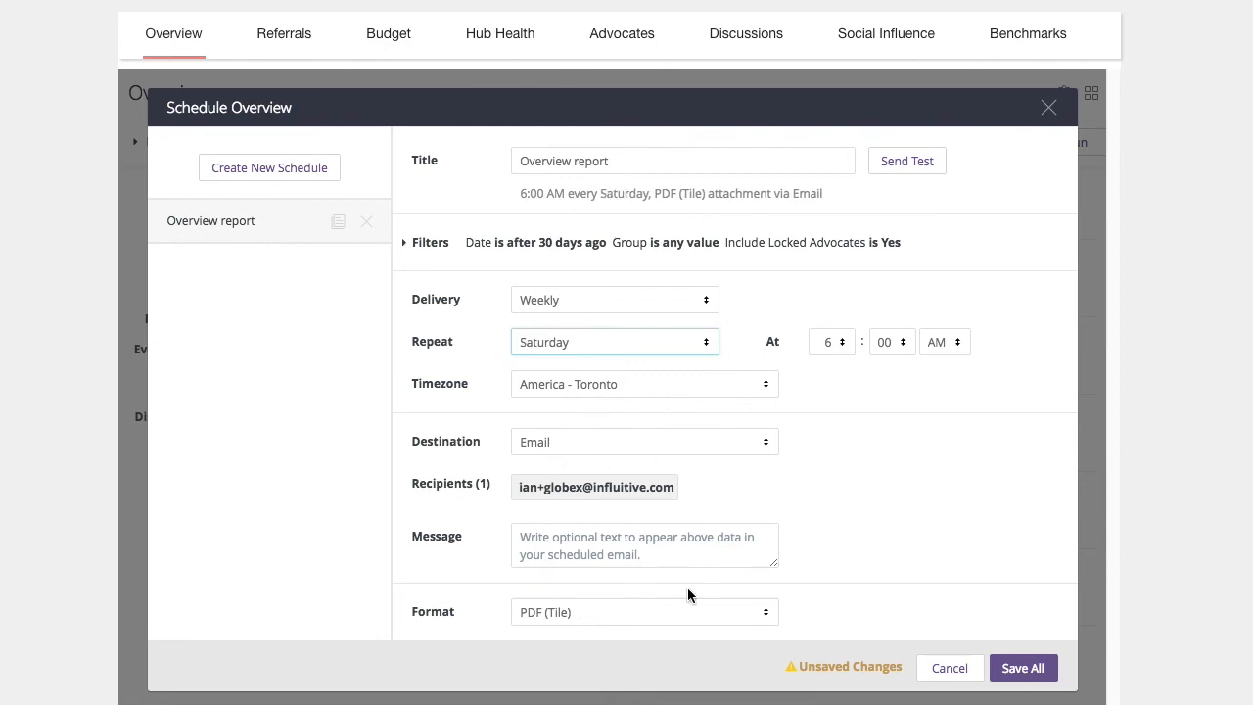
click(1047, 108)
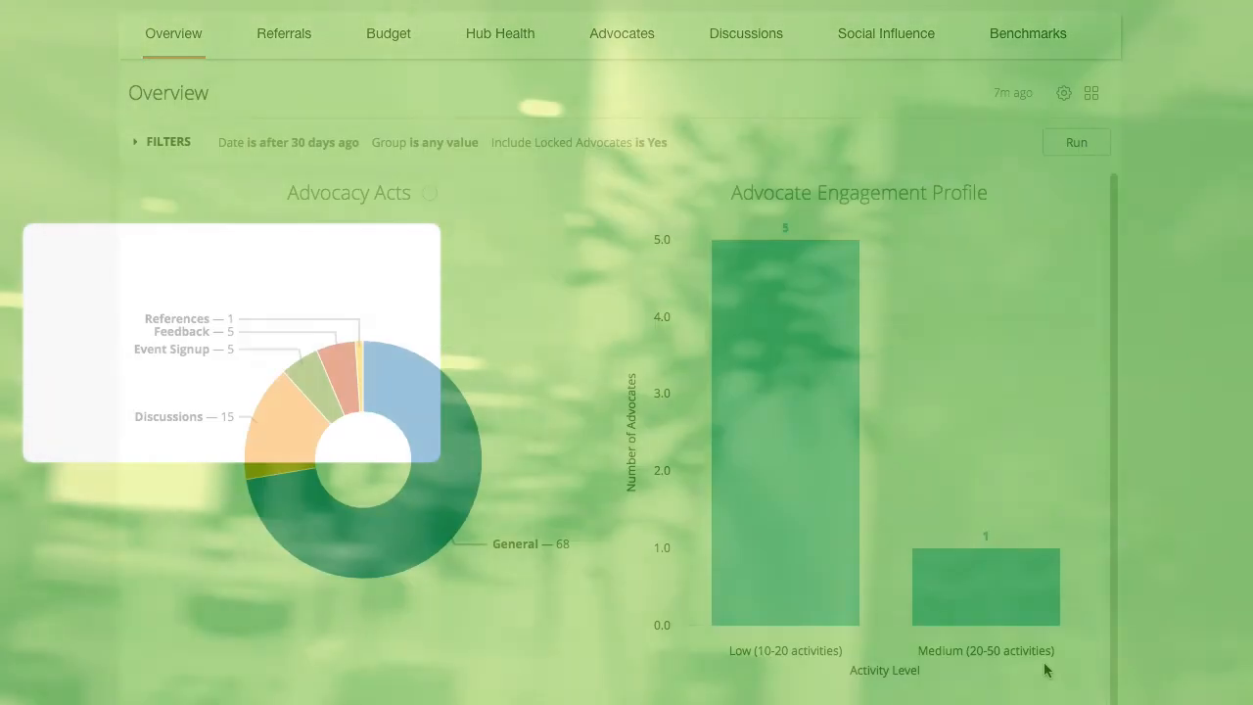